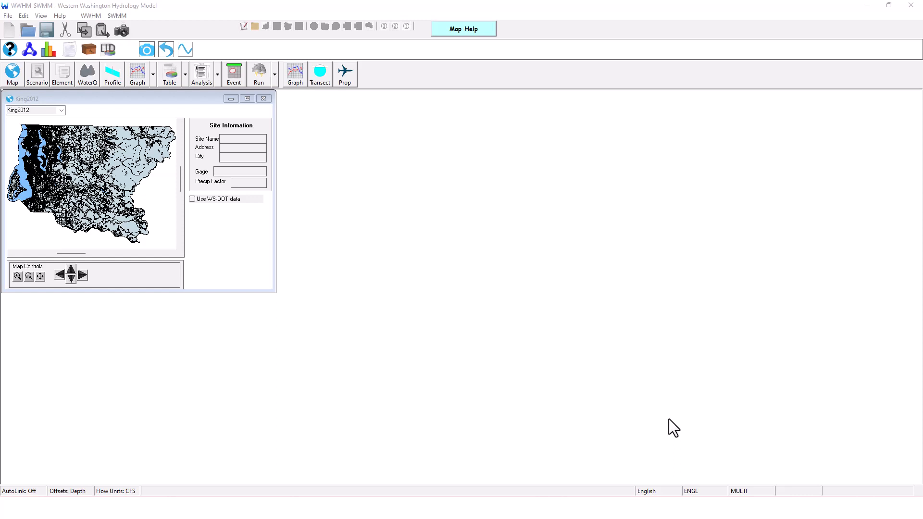
Step: Place a single Basin 1 element on the Predeveloped scenario grid
click(39, 182)
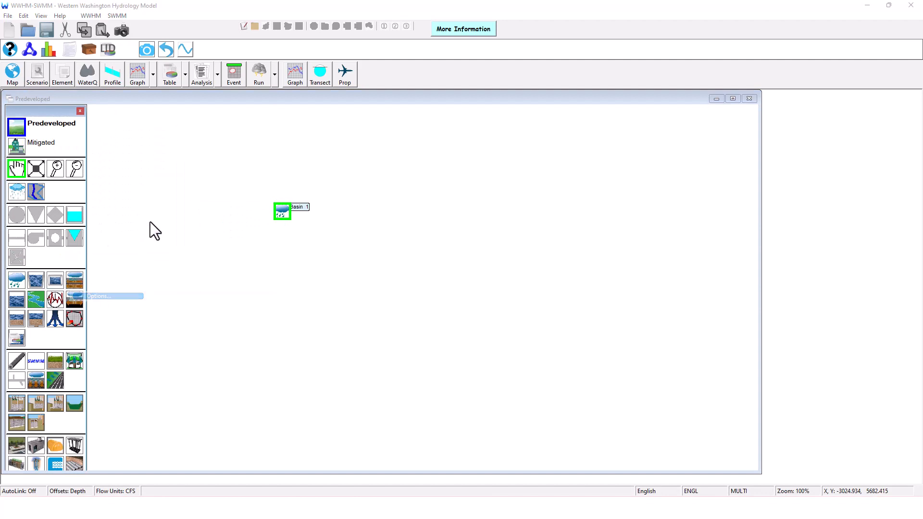
Step: Give Basin 1 3 acres of C, Forest, Flat and connect its surface flow and interflow to POC 1
click(97, 296)
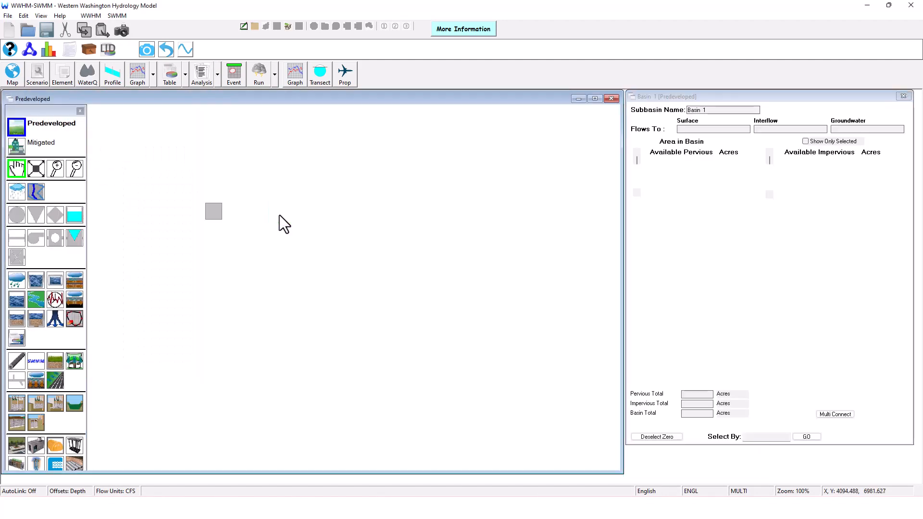
click(213, 210)
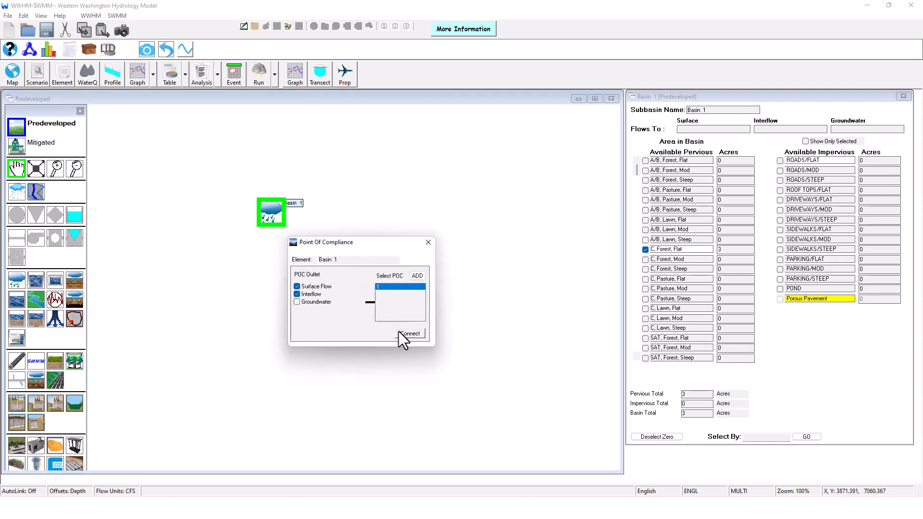
click(410, 333)
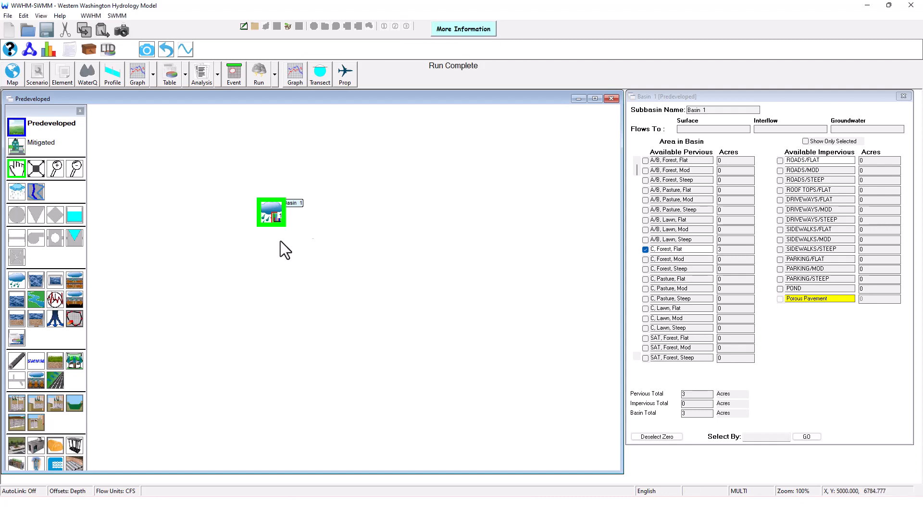
Step: In the Mitigated scenario give Basin 1 3 acres of flat roads draining via junction and outfall to a trapezoidal pond
click(43, 142)
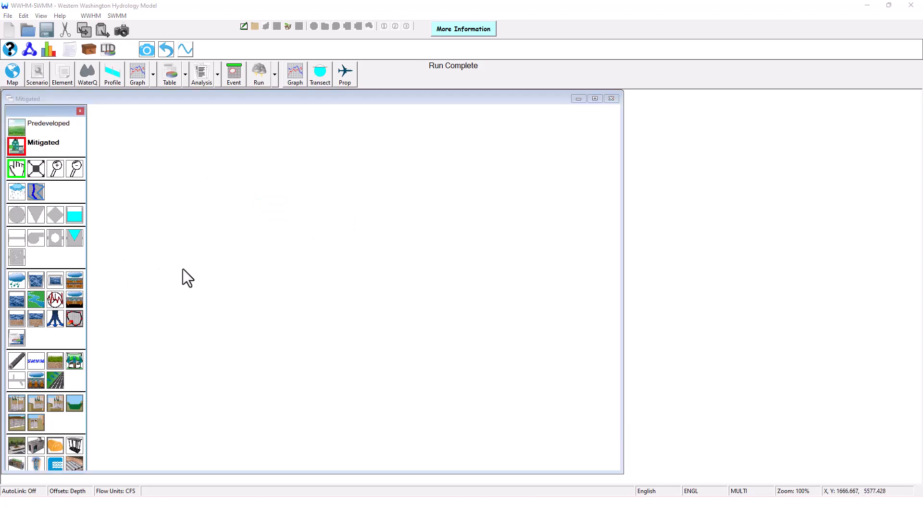
click(282, 167)
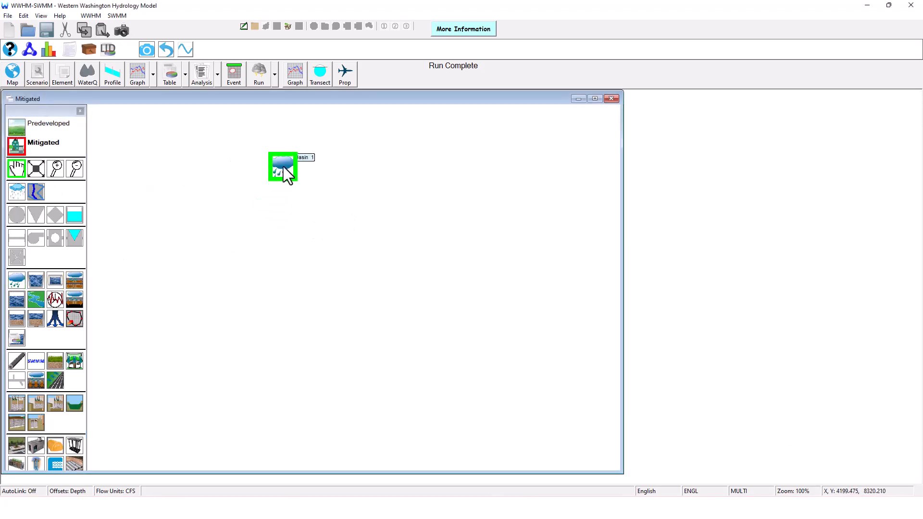
double_click(283, 167)
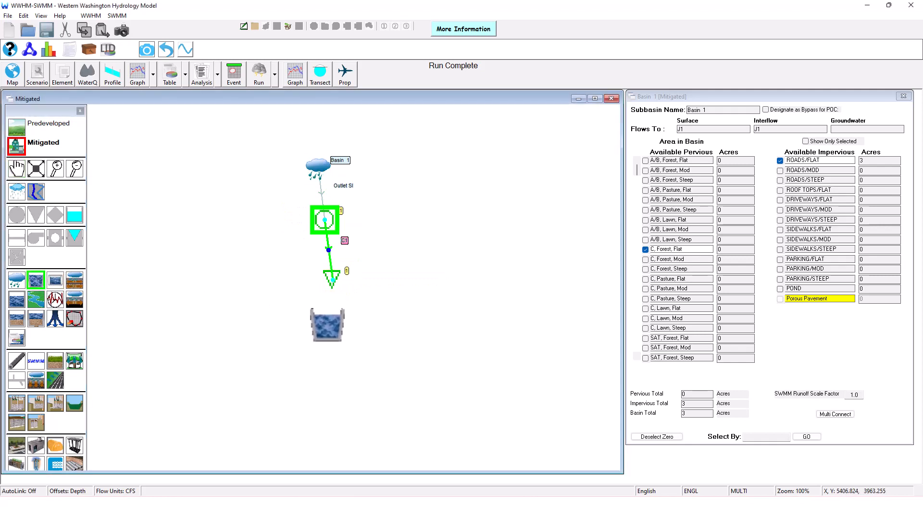
click(324, 325)
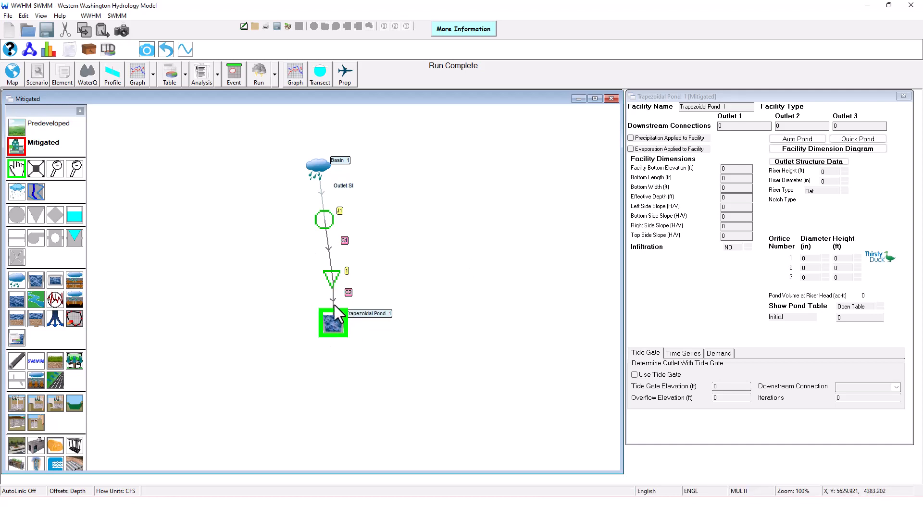
Step: Replace the link below the junction so the outfall feeds Trapezoidal Pond 1
right_click(333, 306)
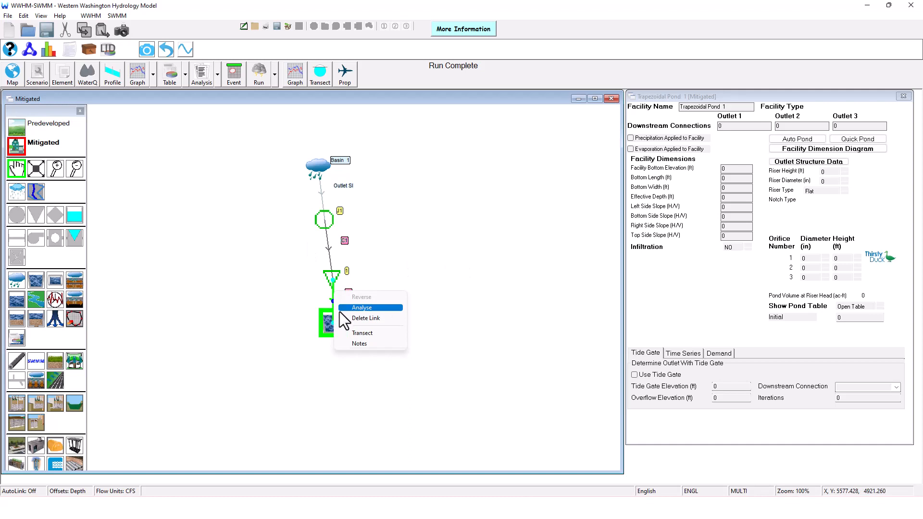
click(366, 319)
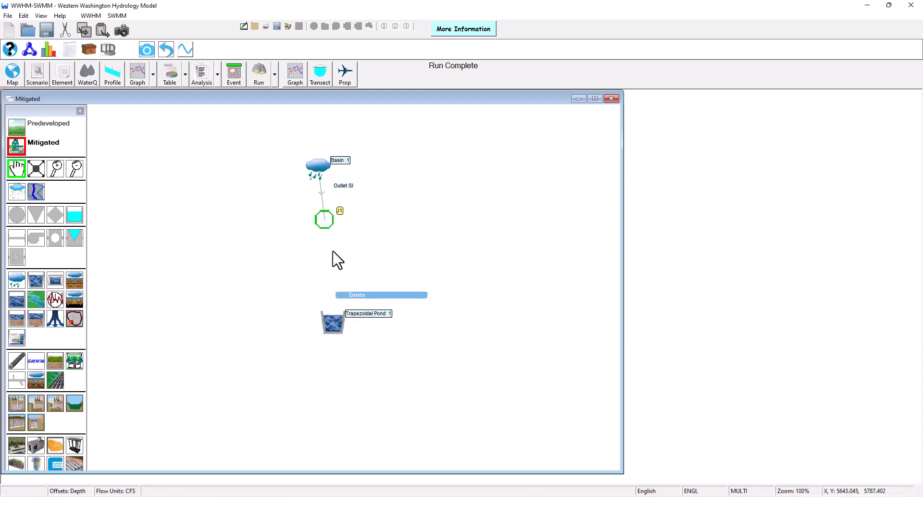
click(356, 295)
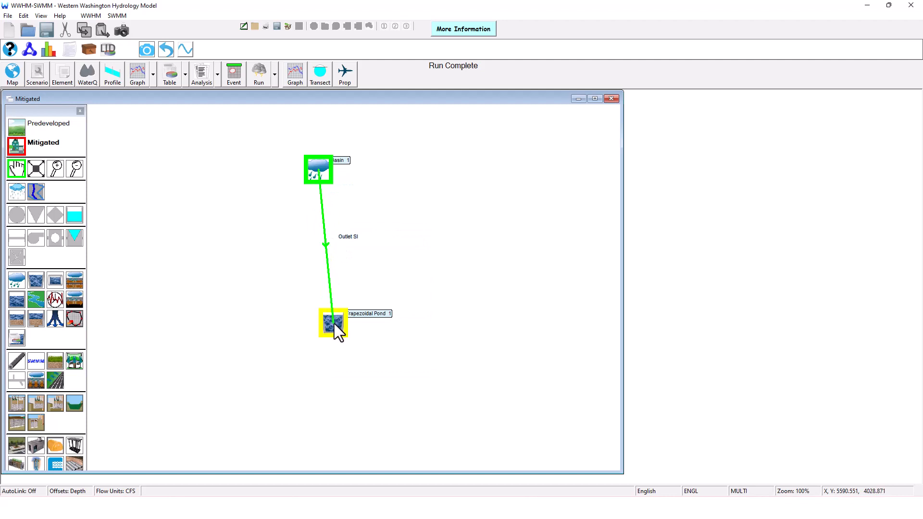
double_click(332, 323)
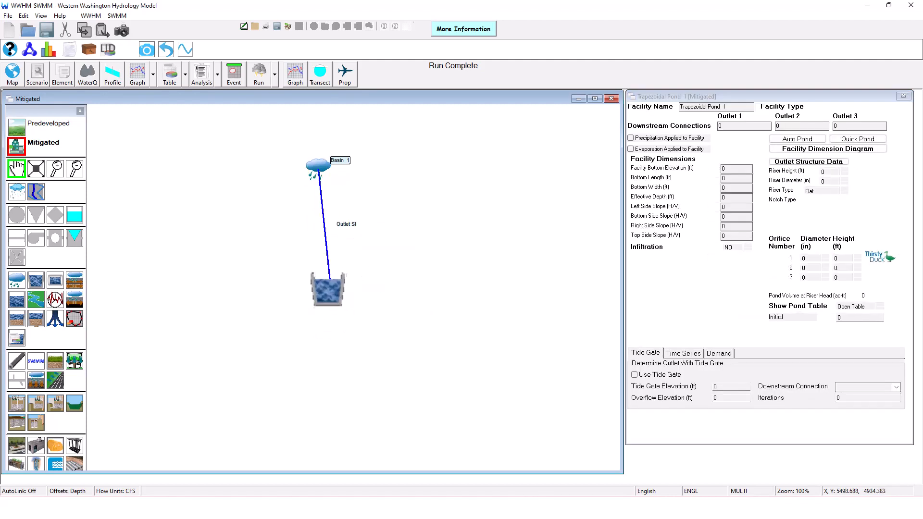
Step: Set the trapezoidal pond to 200 by 200 ft with a notched riser
right_click(328, 289)
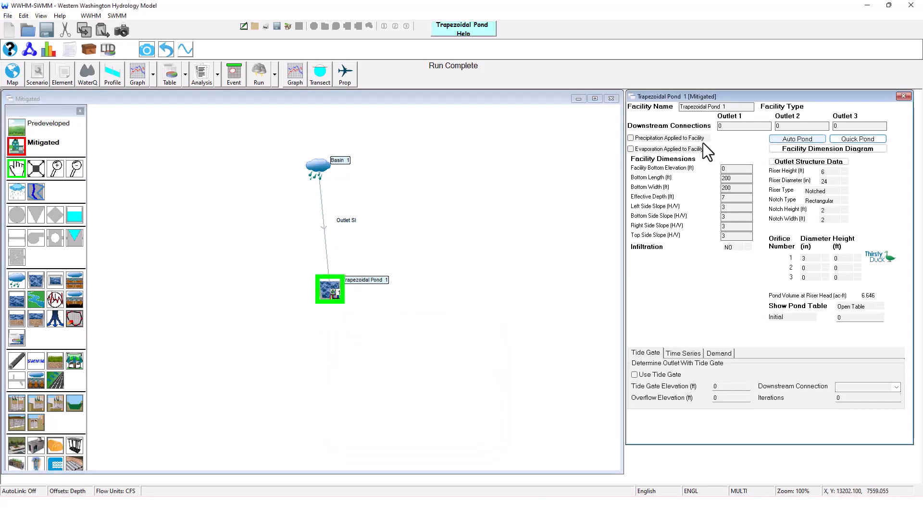
mouse_move(795, 138)
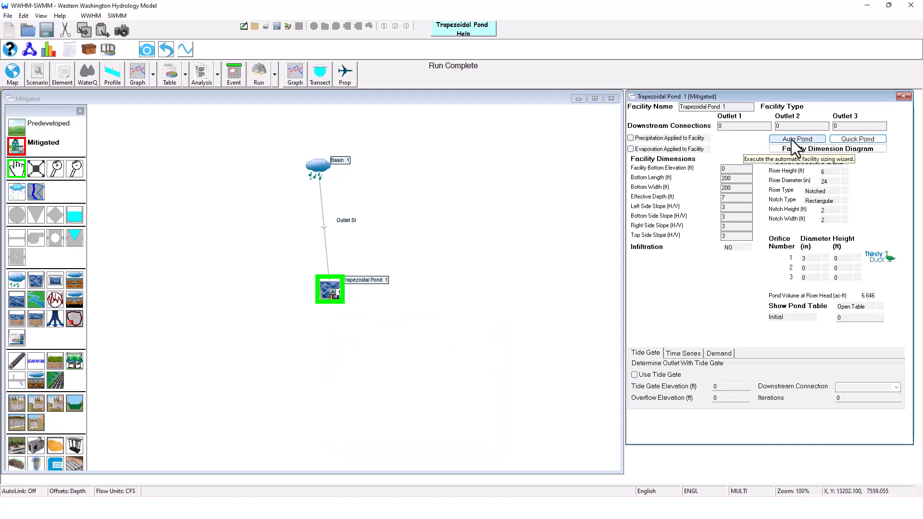
mouse_move(738, 154)
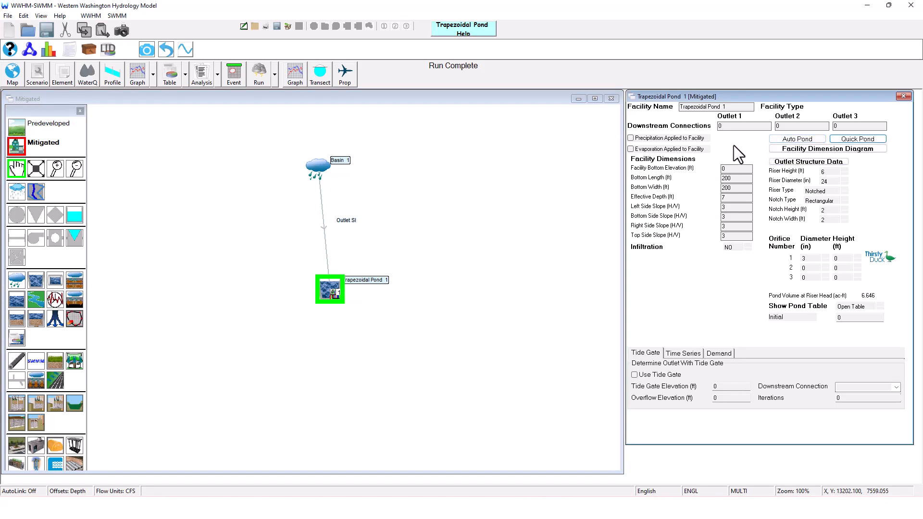
mouse_move(277, 95)
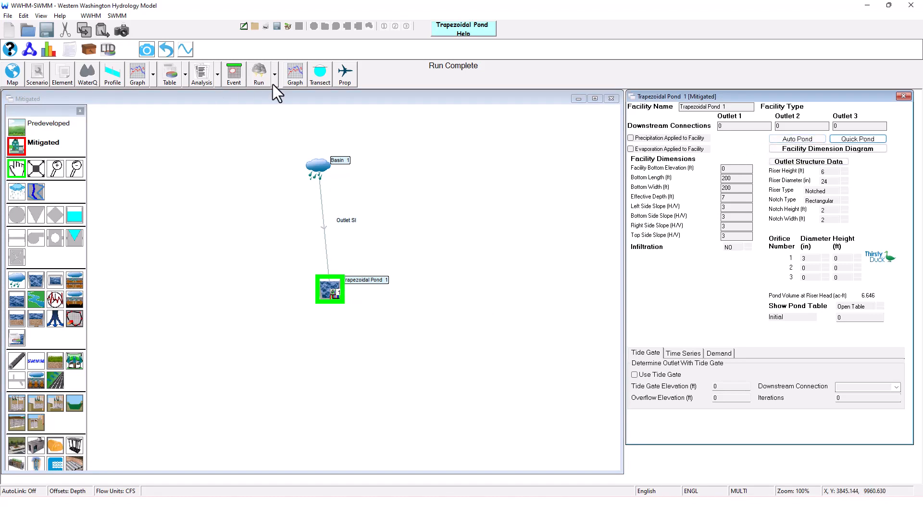
click(259, 74)
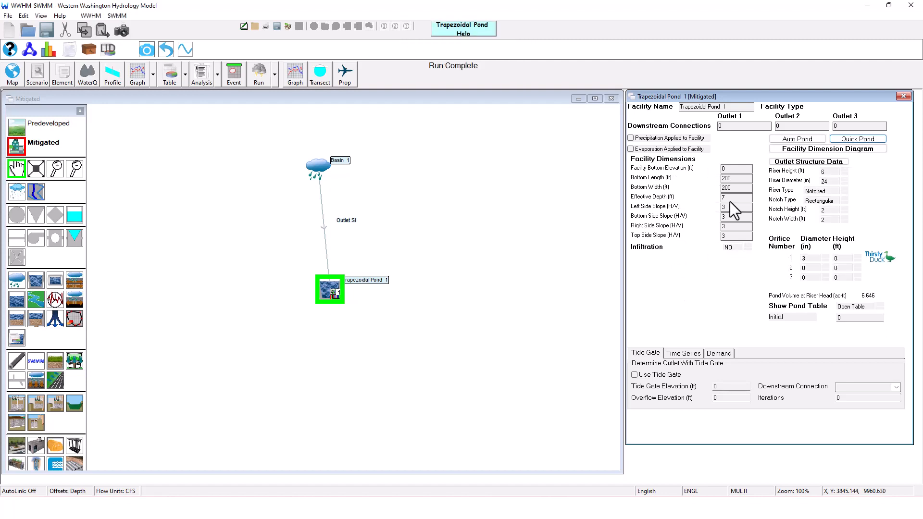
right_click(324, 236)
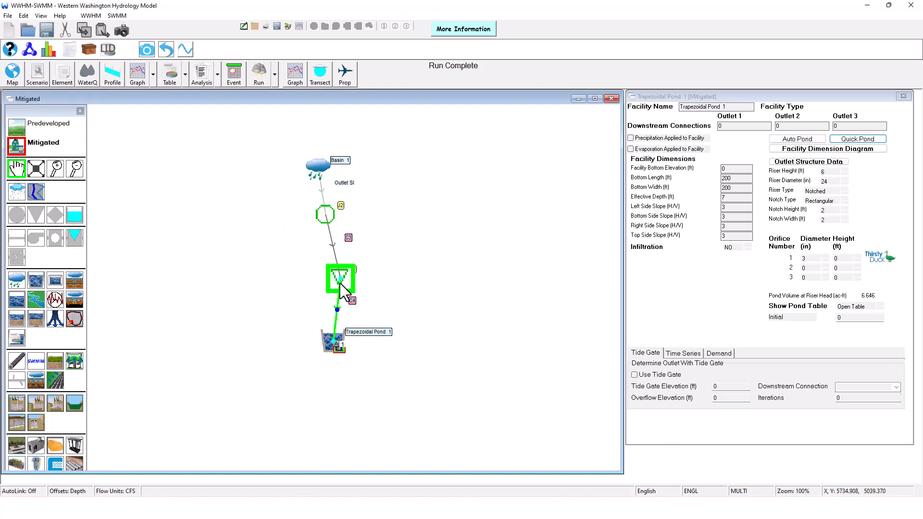
Step: Set junction J2's invert elevation to 35 ft
click(325, 215)
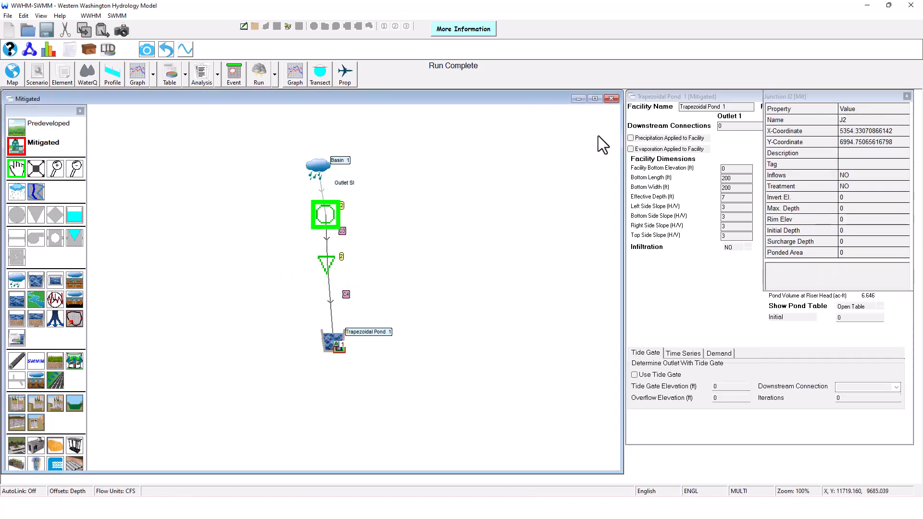
click(874, 196)
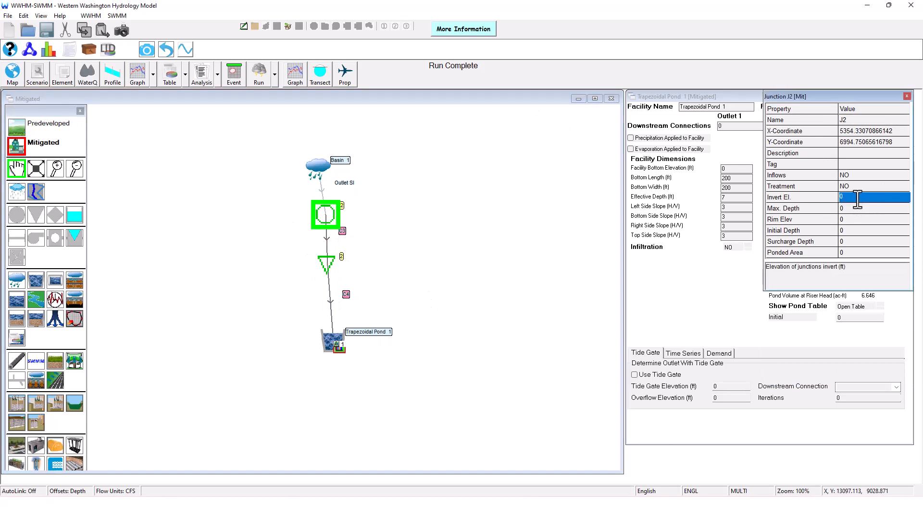
text(35)
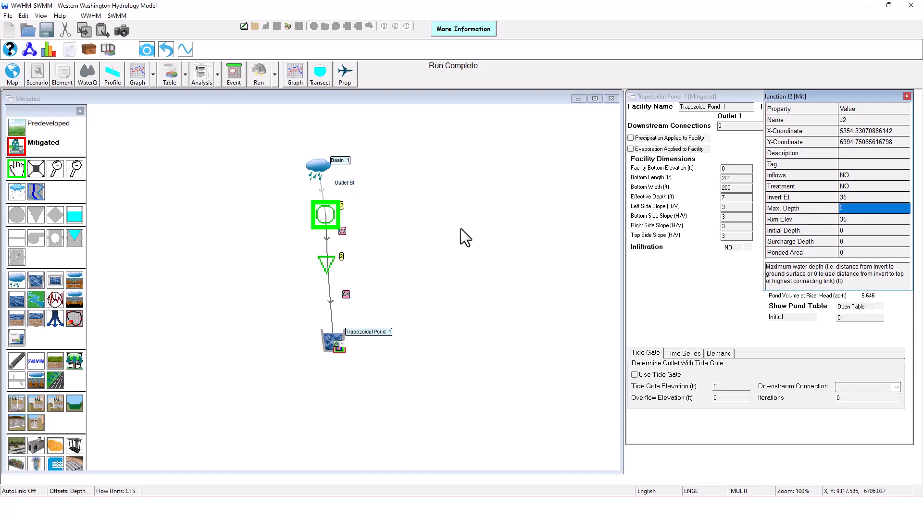
Step: Set the outfall's invert elevation to 34 ft
click(327, 265)
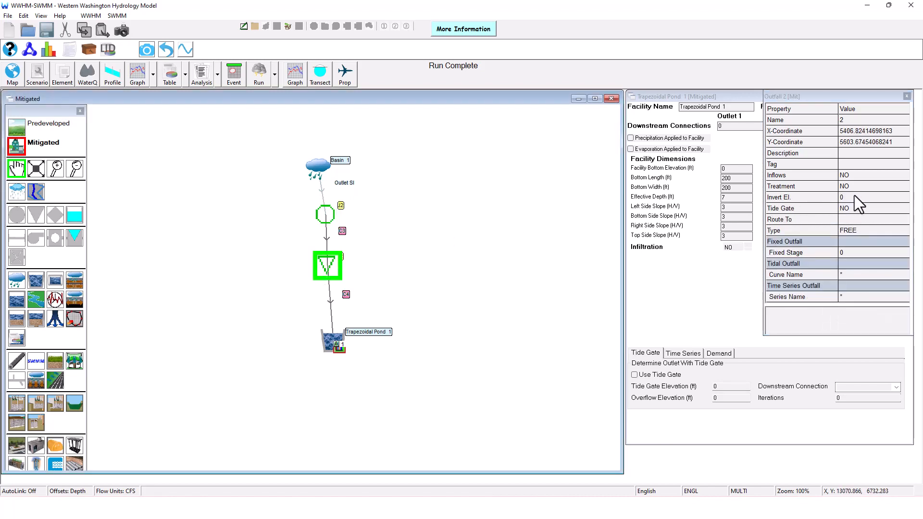
click(865, 196)
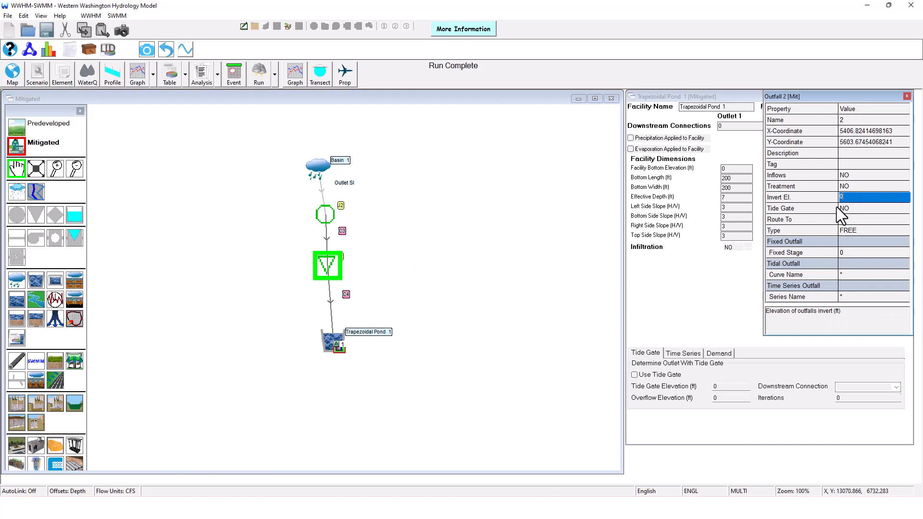
text(34)
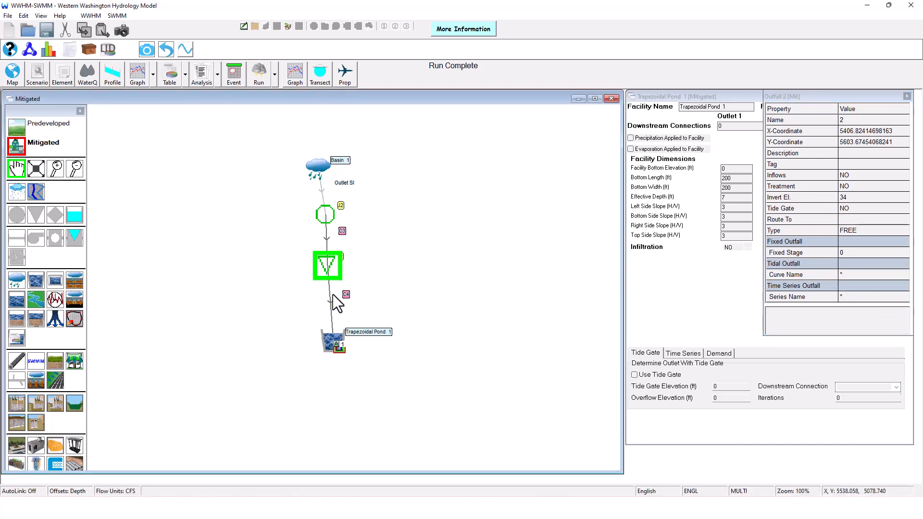
click(334, 347)
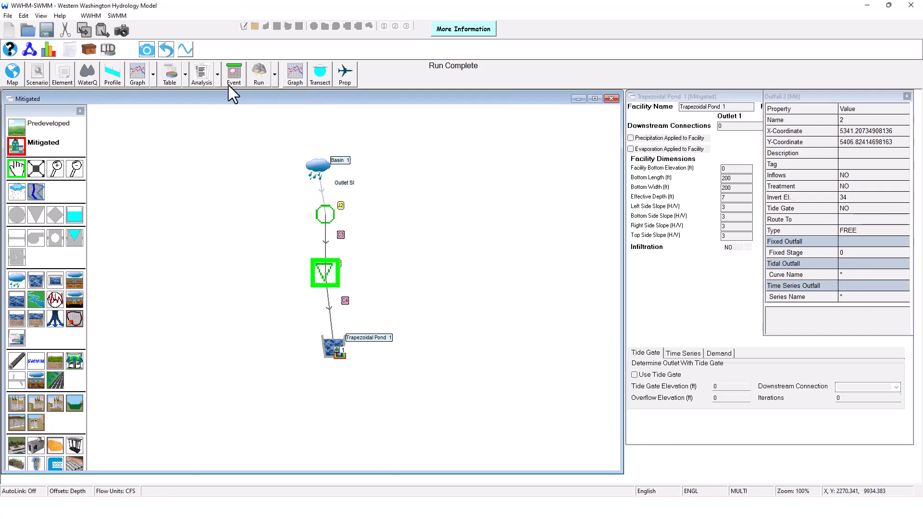
Step: Add the March 1950 storm to the global events, run the model and graph junction J2's depth
click(233, 74)
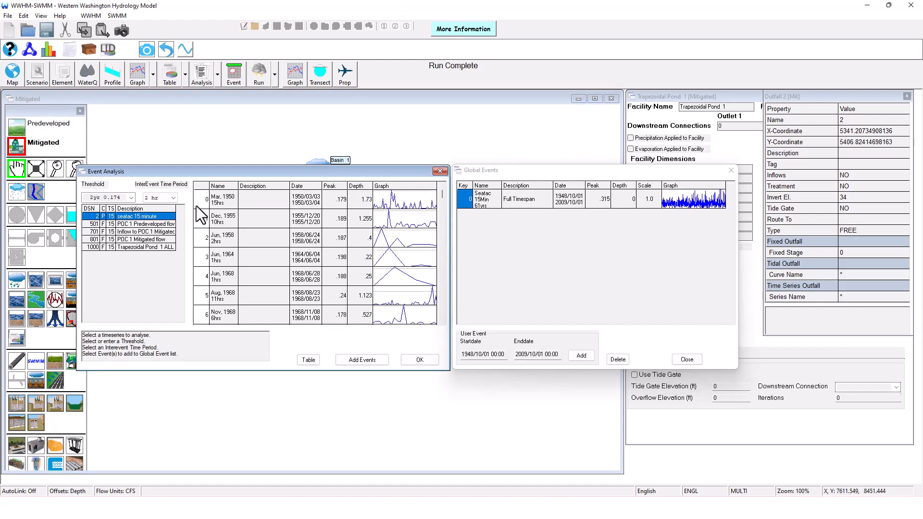
click(361, 359)
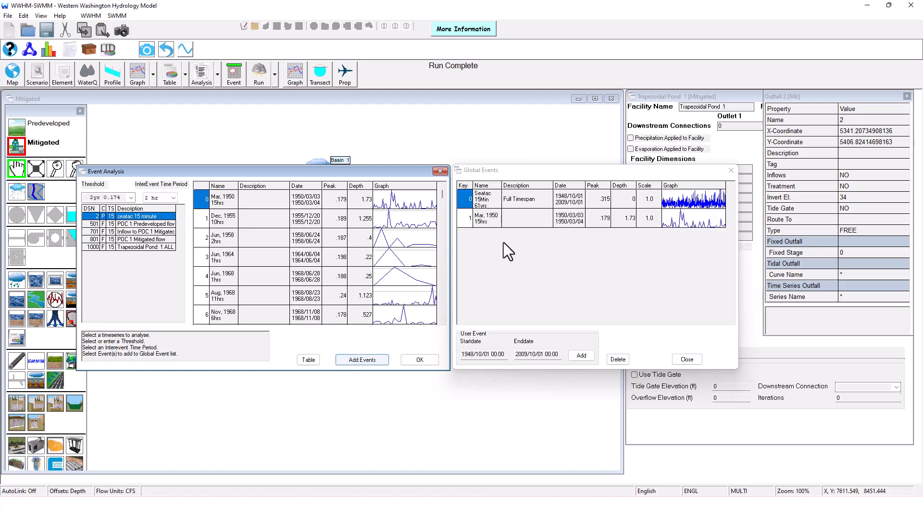
click(419, 359)
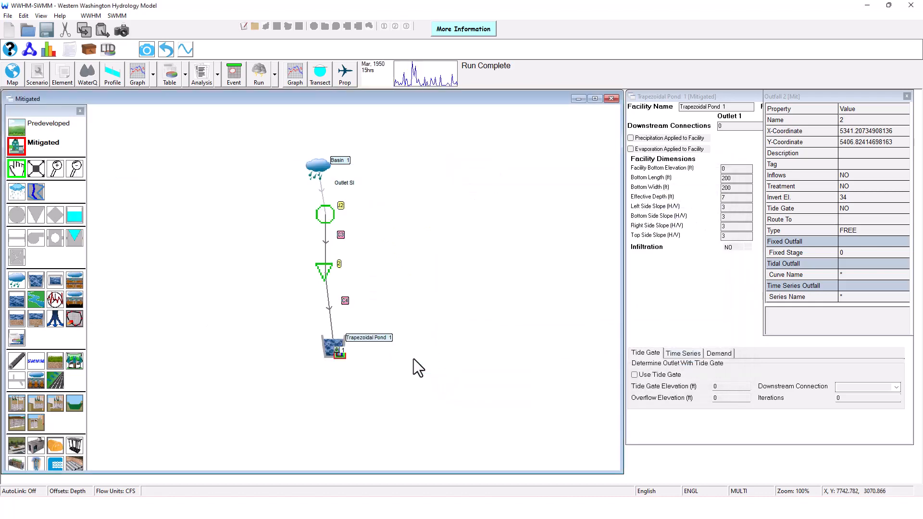
click(258, 72)
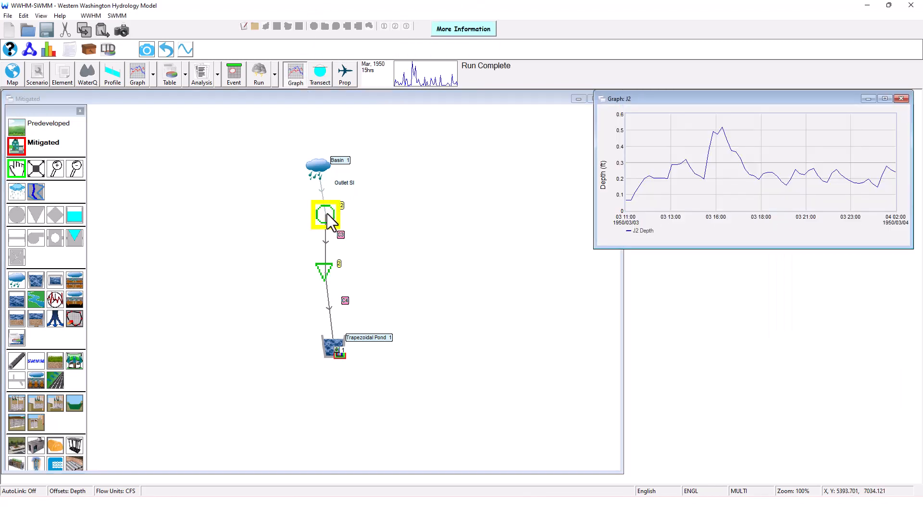
Step: Graph the outfall depth, show J2's 0.518 ft water-level cross-section, then close both result windows
click(325, 274)
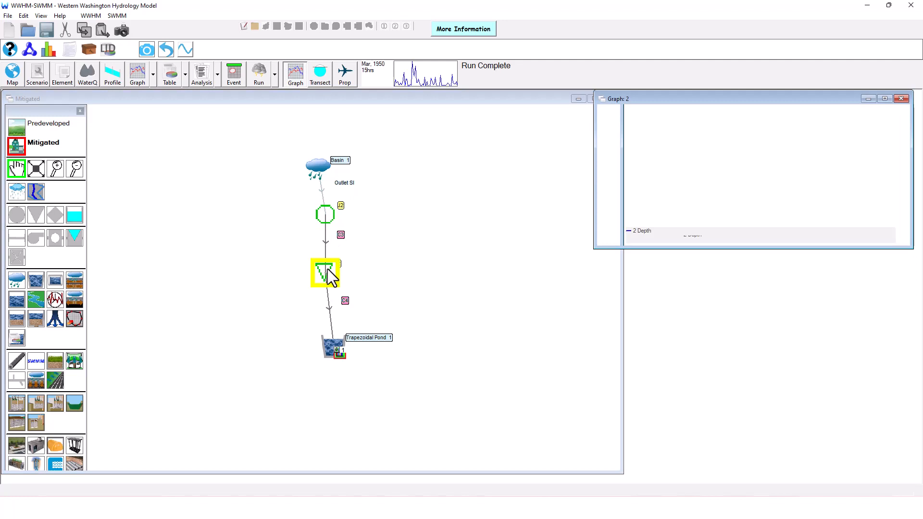
click(325, 213)
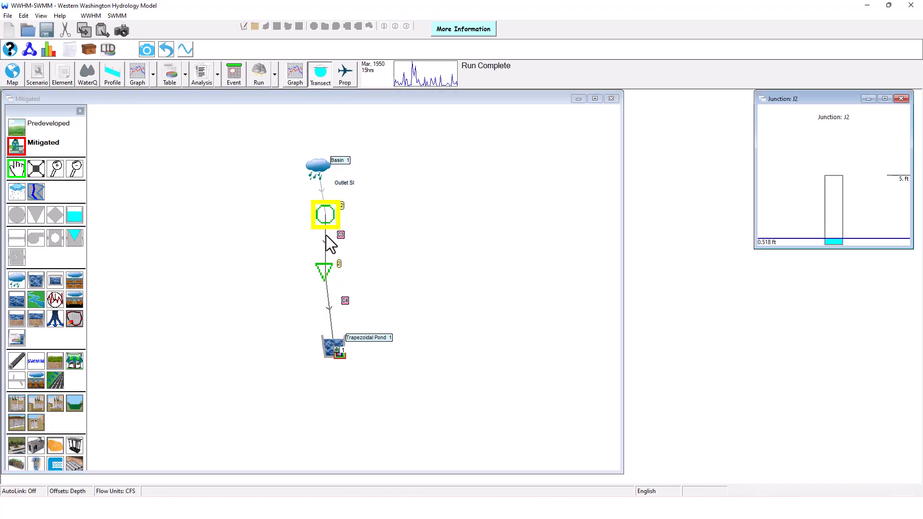
click(324, 272)
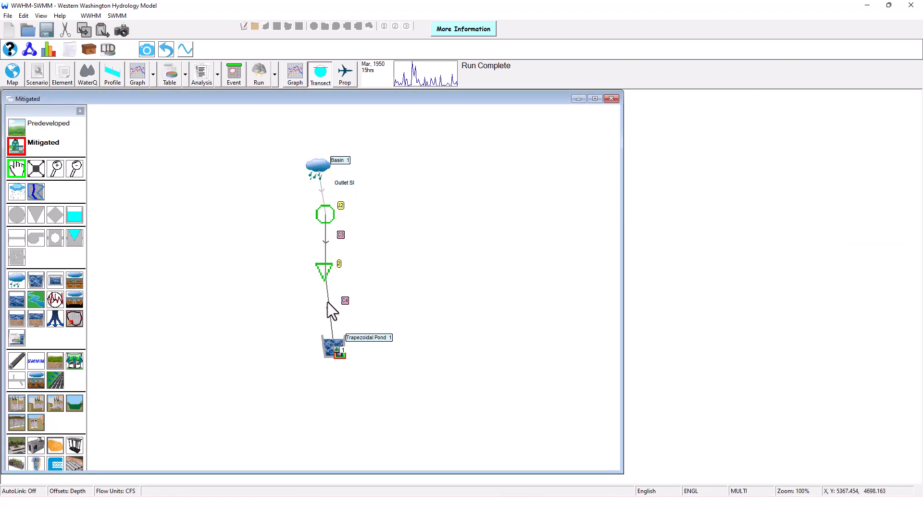
mouse_move(330, 244)
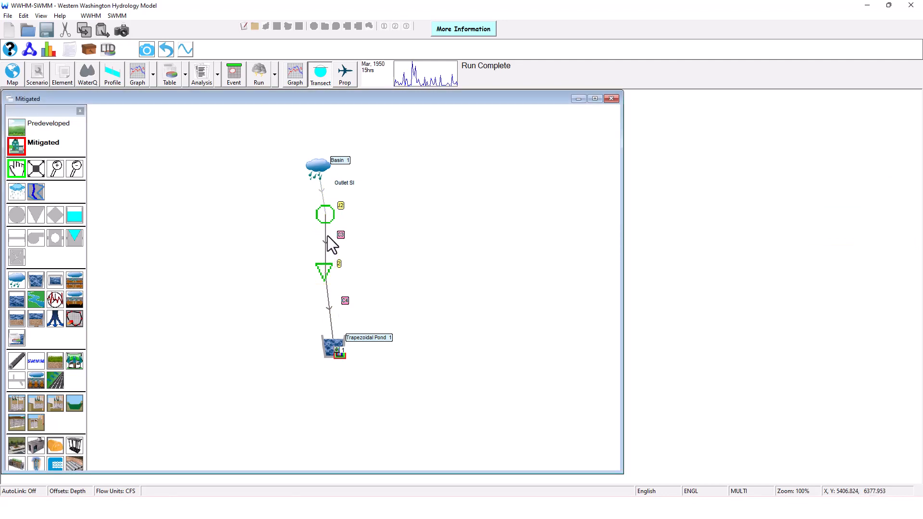
click(324, 272)
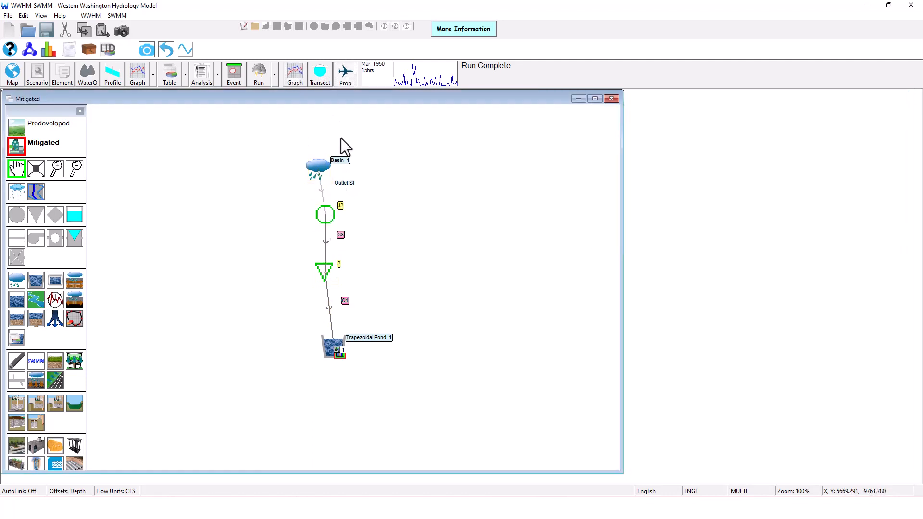
mouse_move(330, 261)
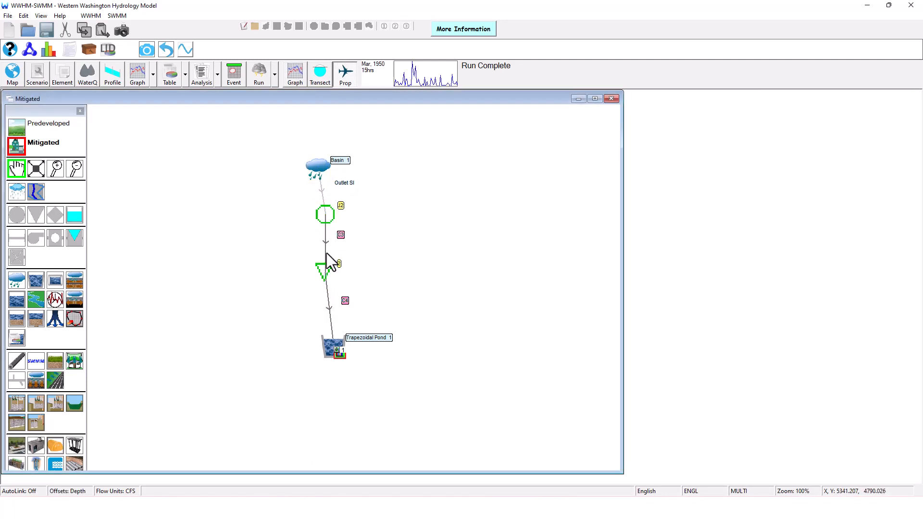